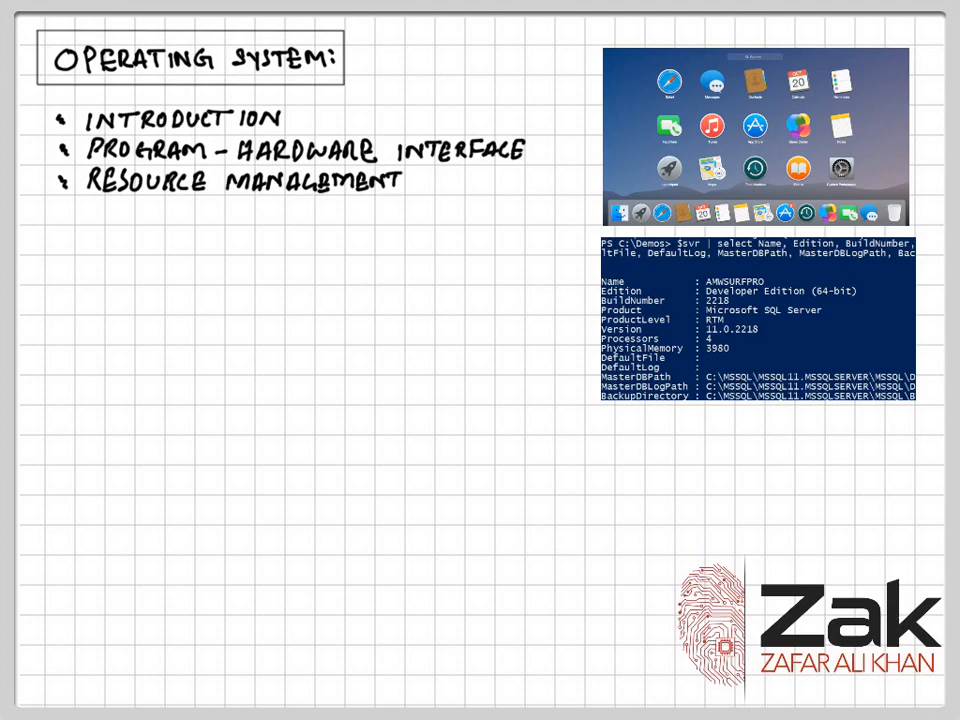
pyautogui.write('Process Management')
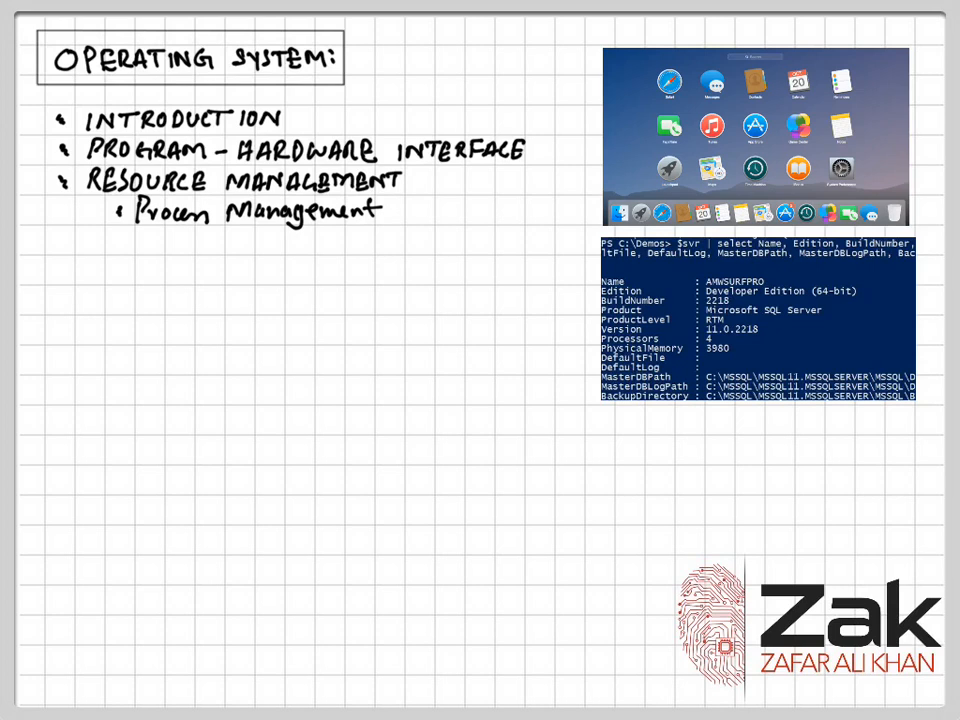
pyautogui.write('Memory Management')
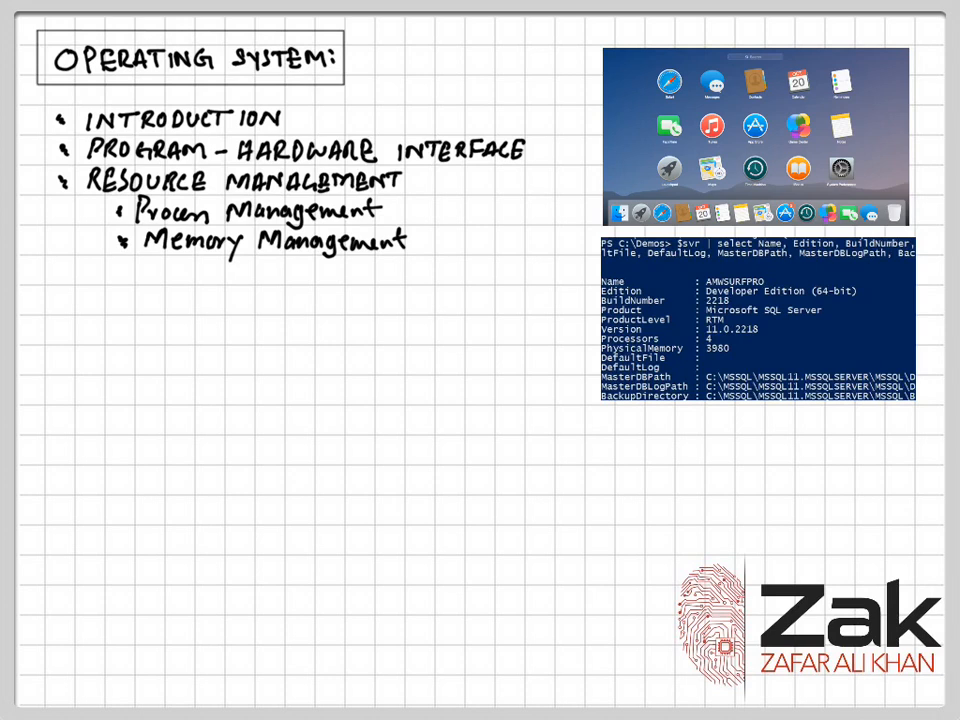
pyautogui.write('Device Management')
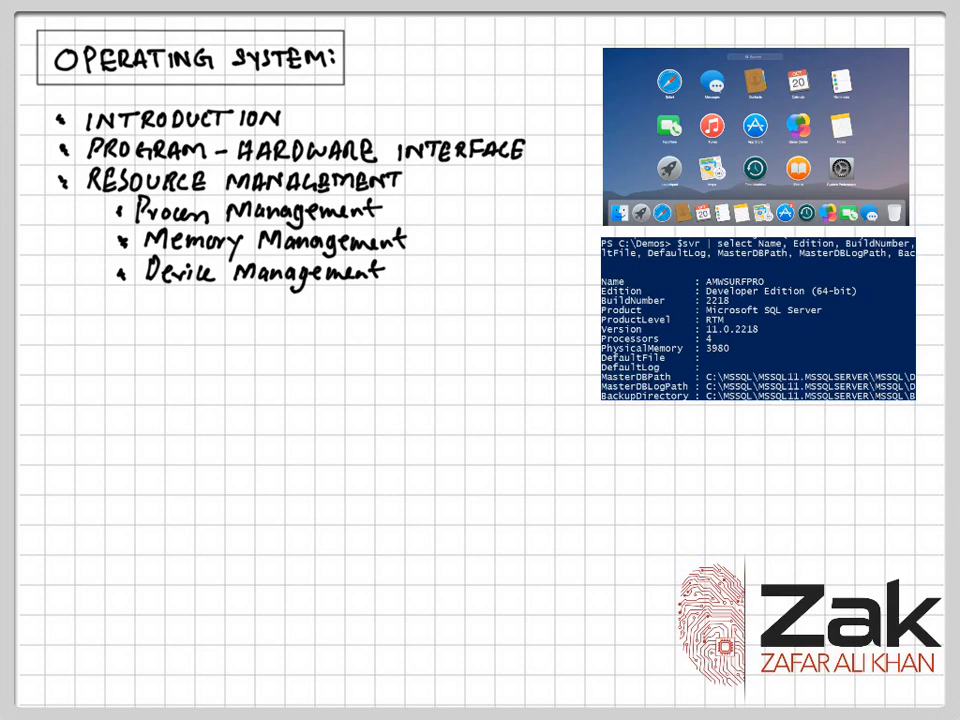
pyautogui.write('File Management')
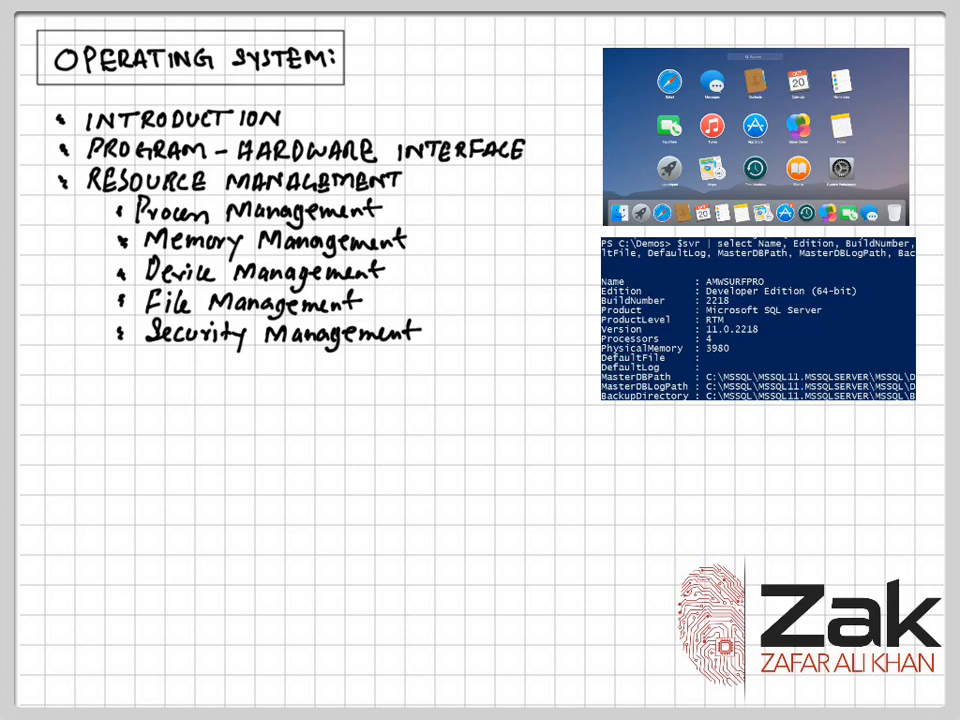
pyautogui.write('Error Detection and Recovery Management')
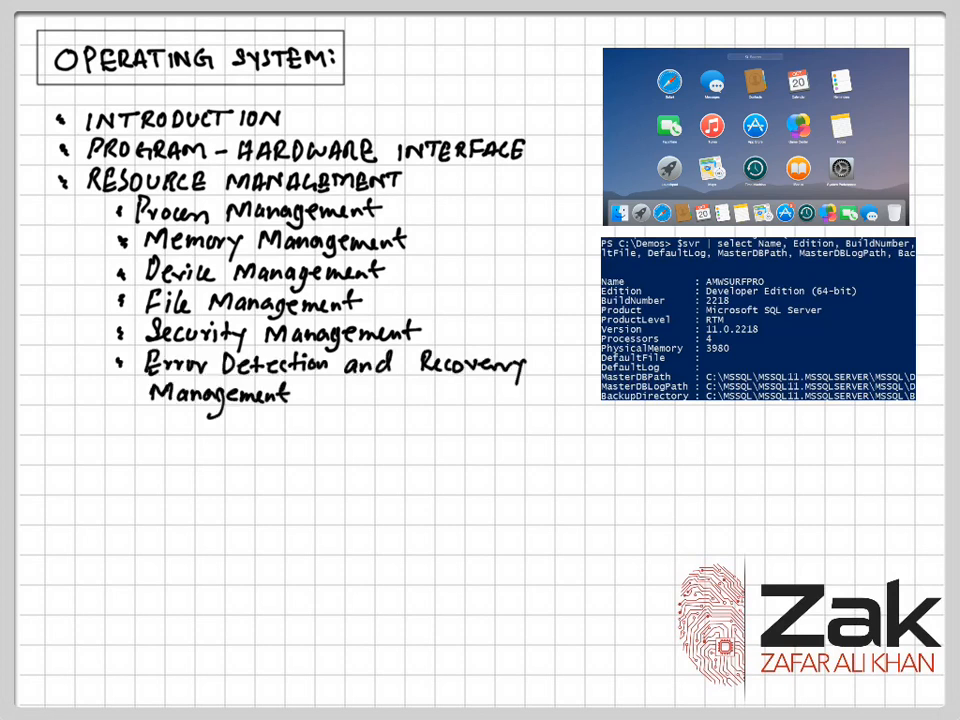